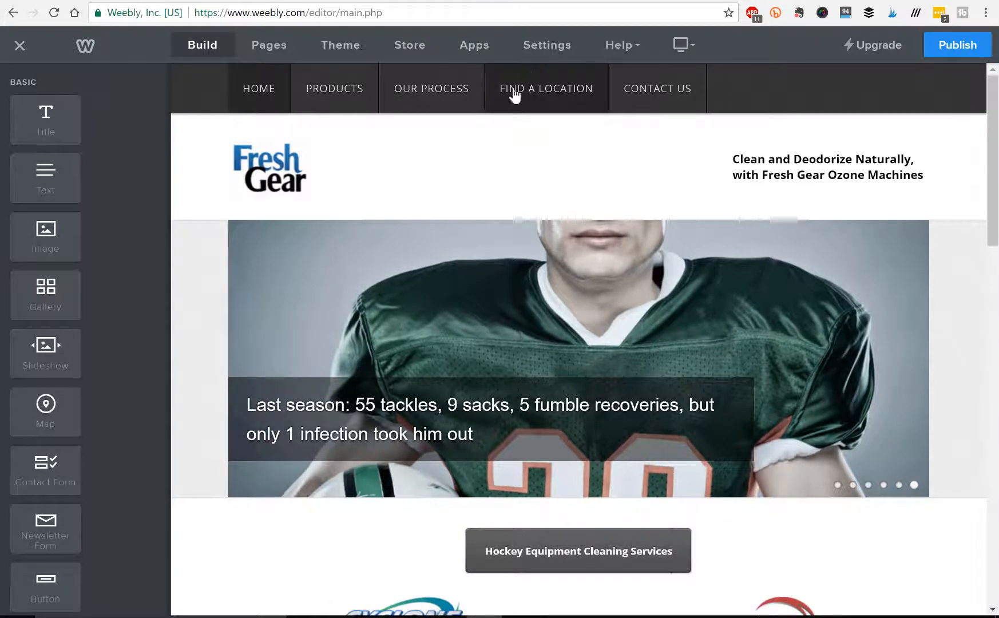
# Go to the site's General settings and scroll to the SSL section, which shows not enabled
pyautogui.click(547, 45)
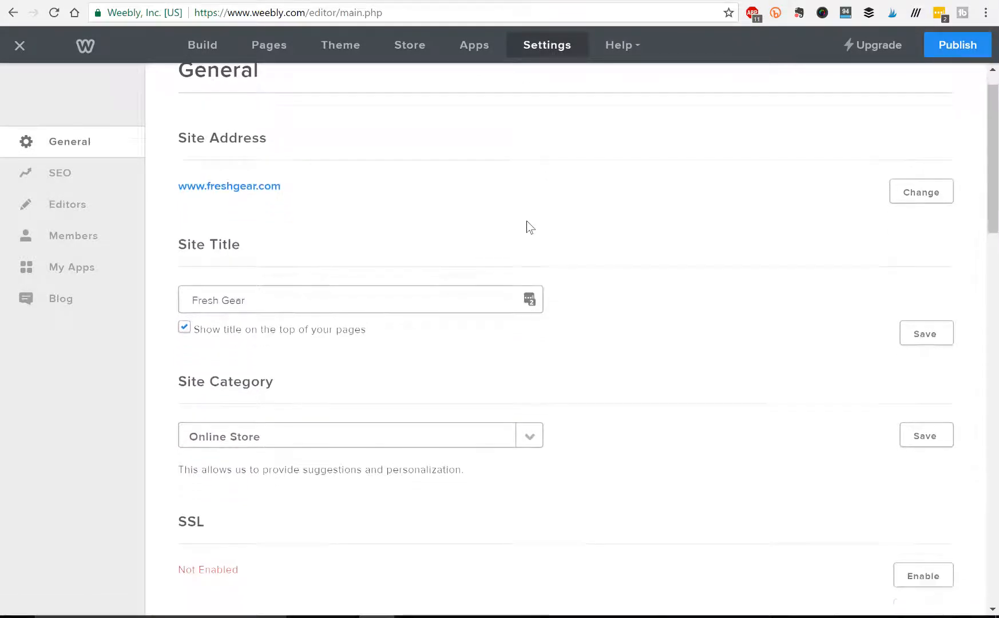
pyautogui.scroll(-3)
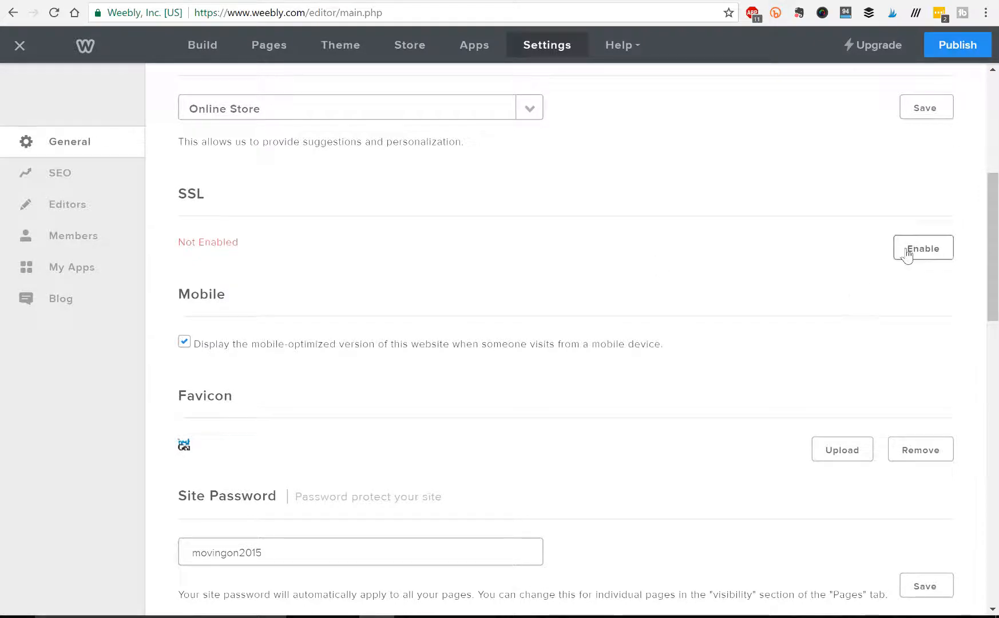
# Begin SSL setup for freshgear.com with province Ontario and organization name Fresh Gear
pyautogui.click(922, 248)
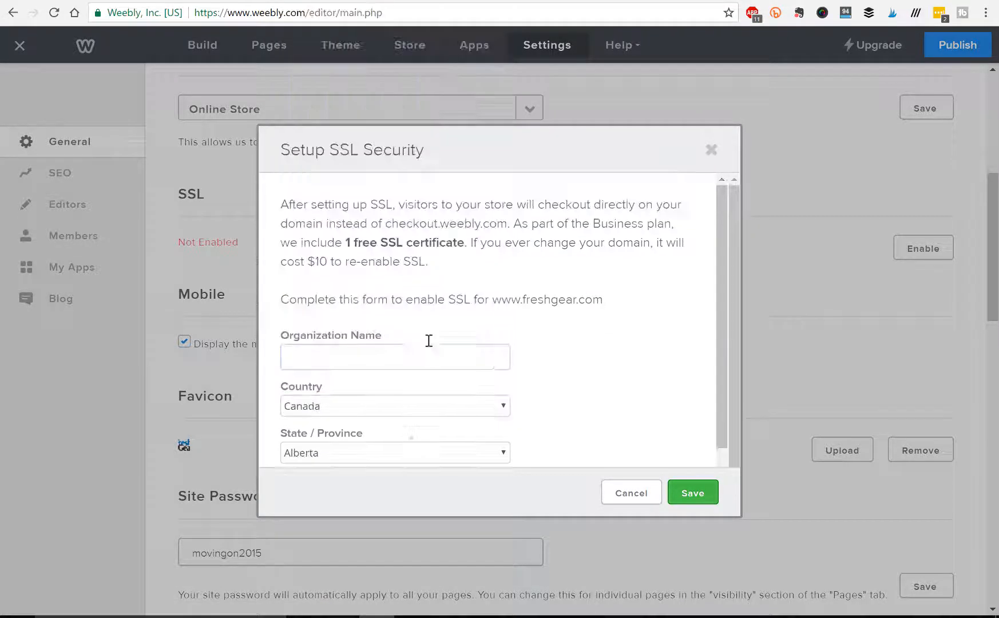
pyautogui.click(395, 453)
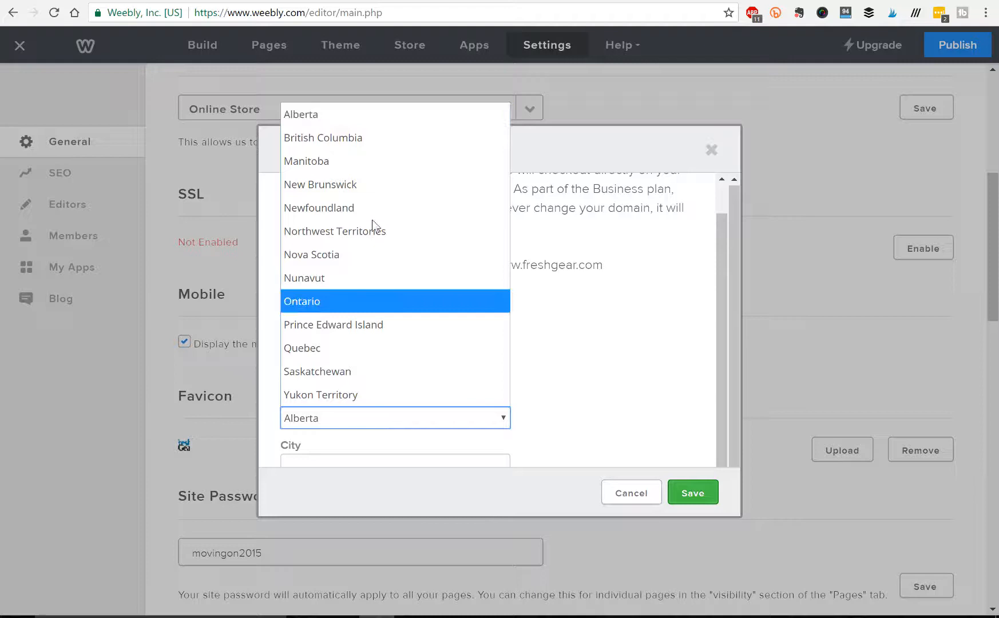
pyautogui.click(302, 301)
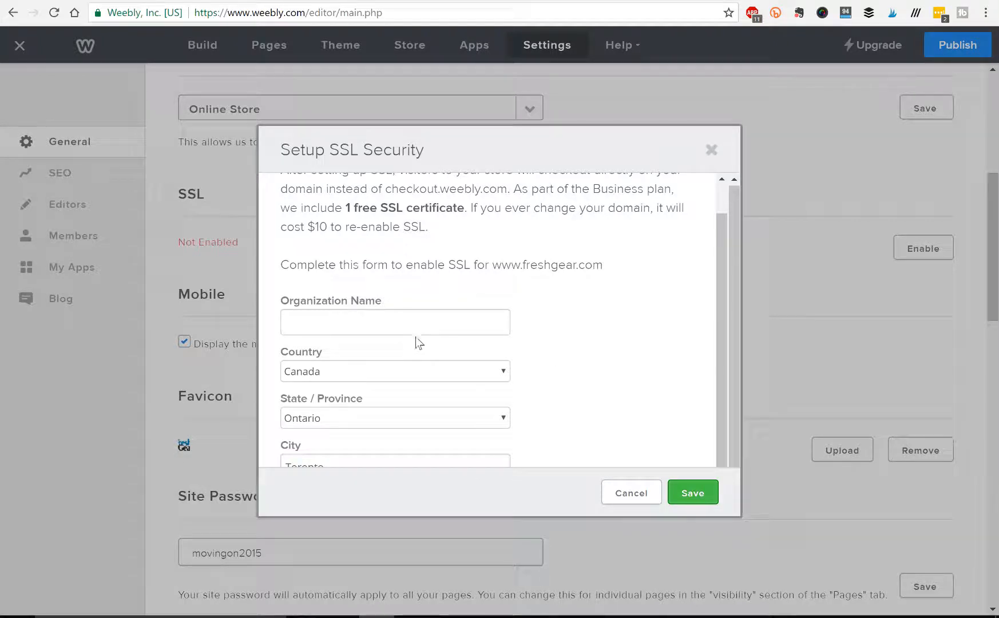
pyautogui.click(395, 321)
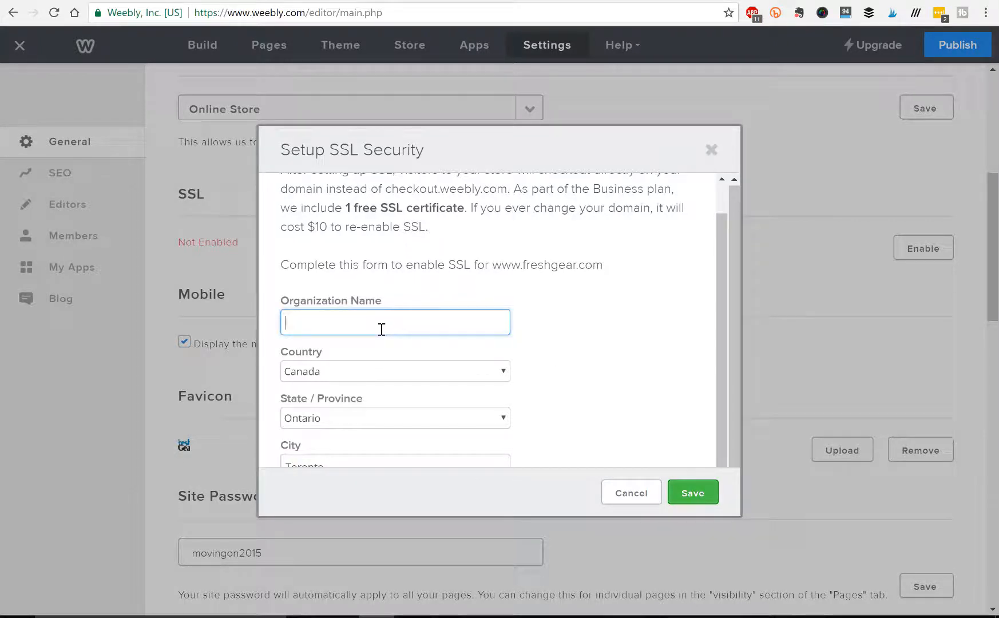
pyautogui.write('Fr')
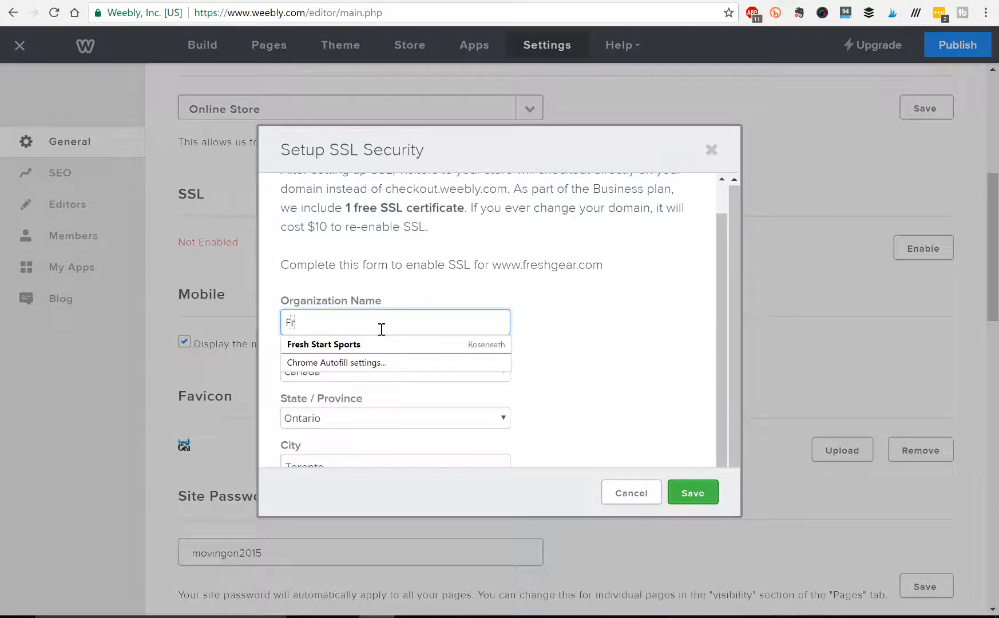
pyautogui.write('Fresh Gear')
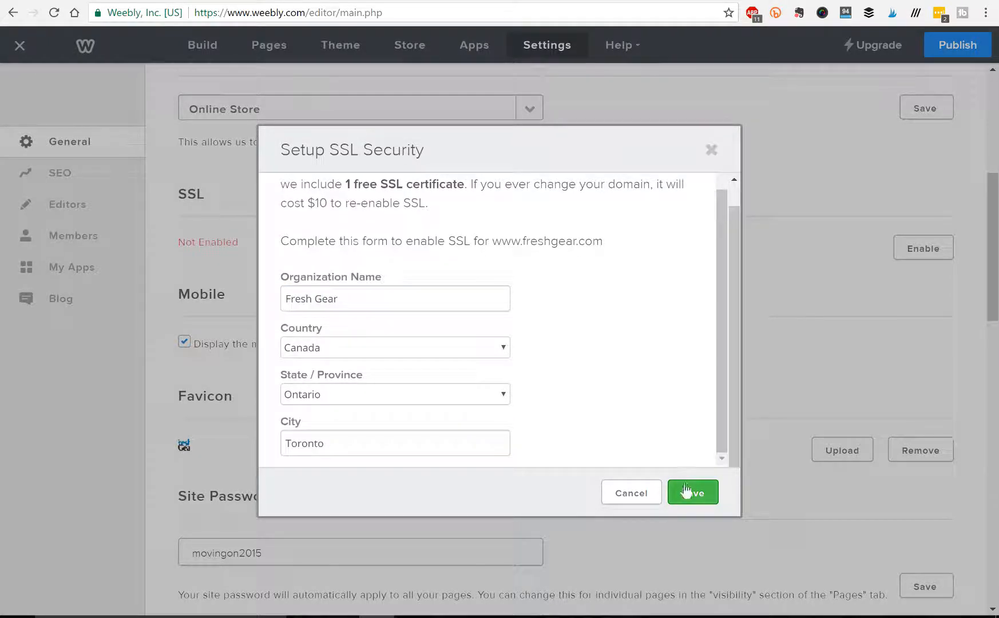
# Save the SSL form and highlight the IP address 199.34.228.76 in the Update Domain Records notice
pyautogui.click(692, 492)
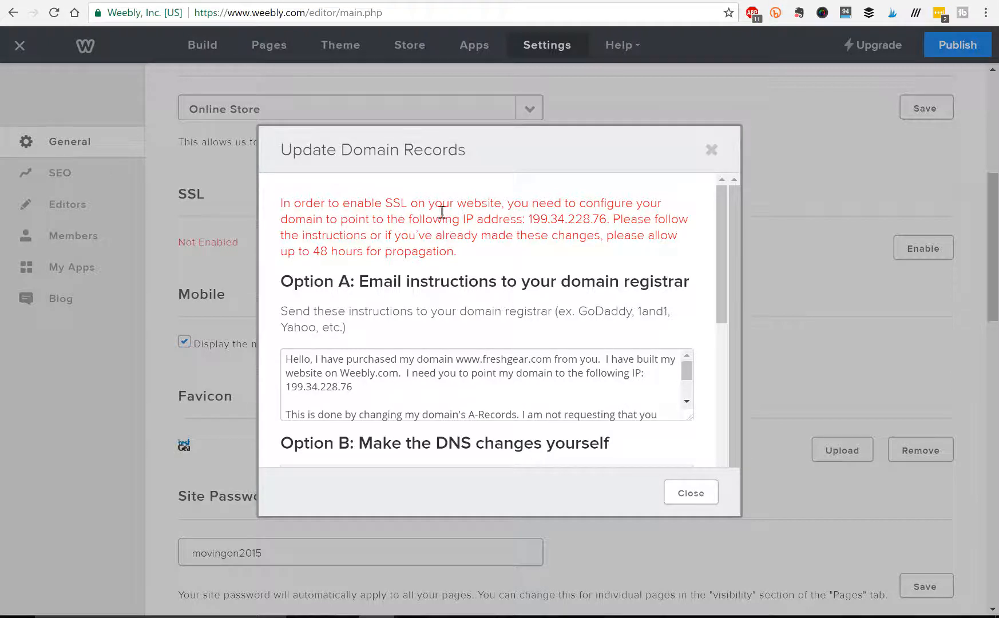
pyautogui.moveTo(470, 226)
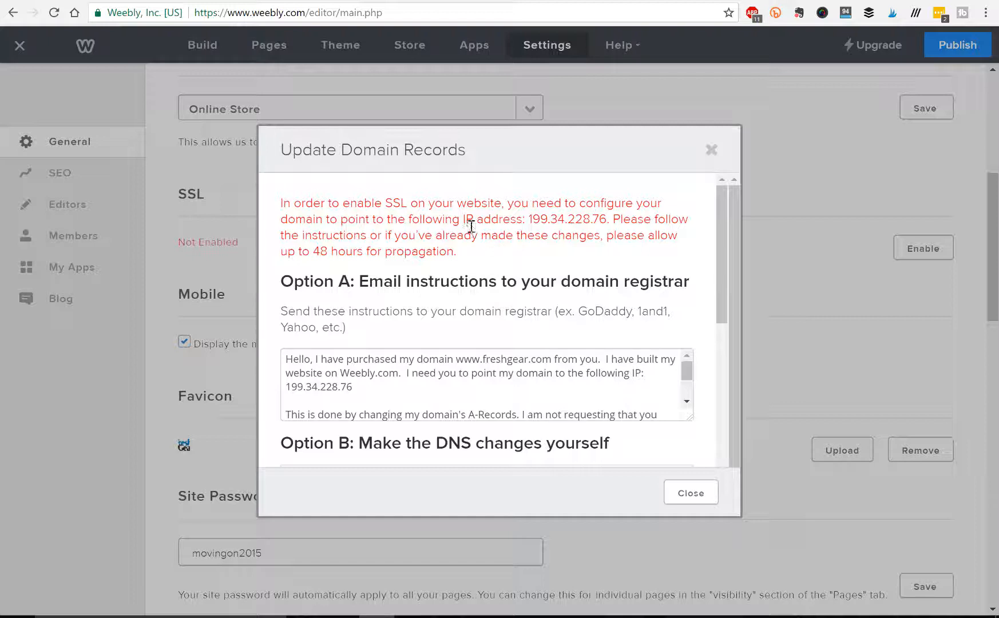
pyautogui.doubleClick(476, 220)
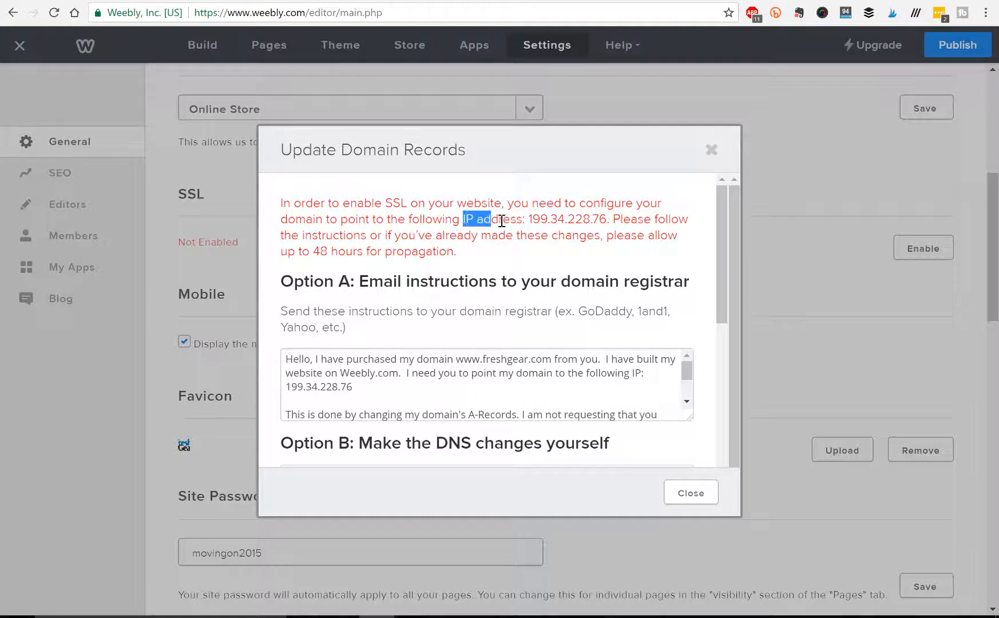
pyautogui.moveTo(462, 220); pyautogui.dragTo(608, 220)
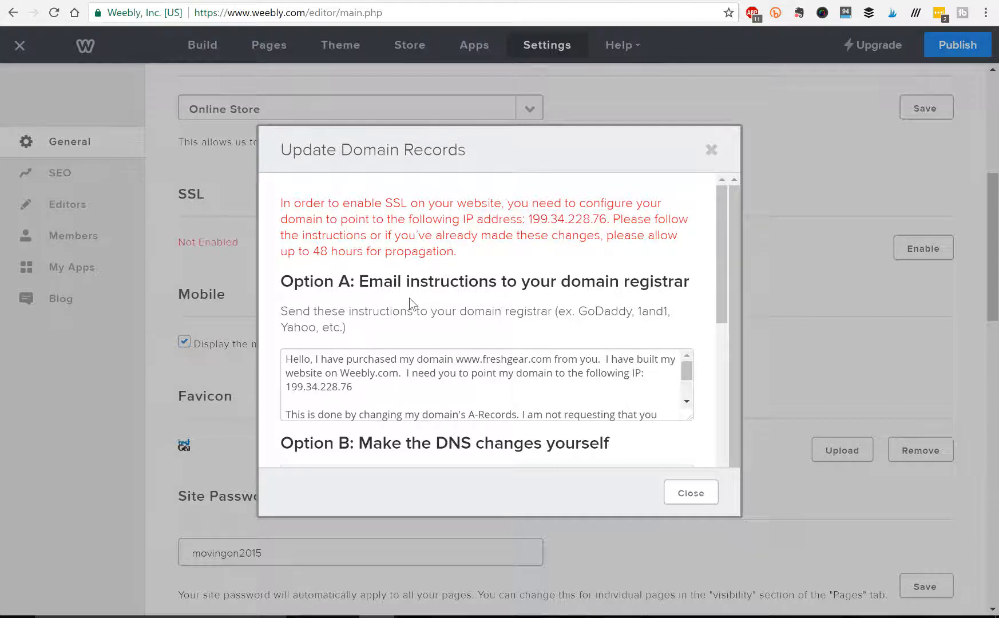
# Scroll to Option B and the A-Record table with root and www pointing to 199.34.228.76
pyautogui.scroll(-3)
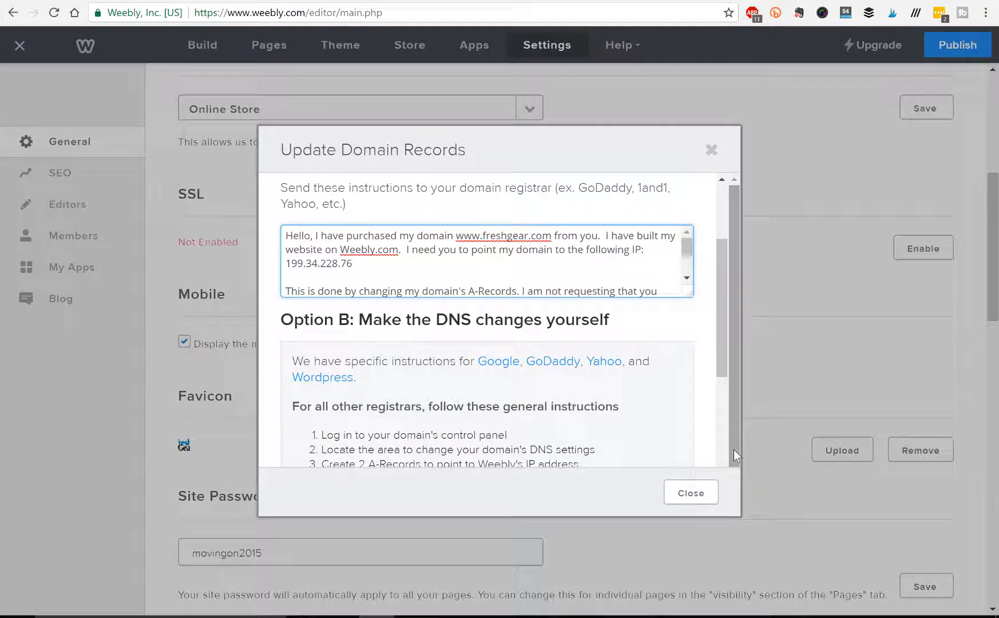
pyautogui.scroll(-3)
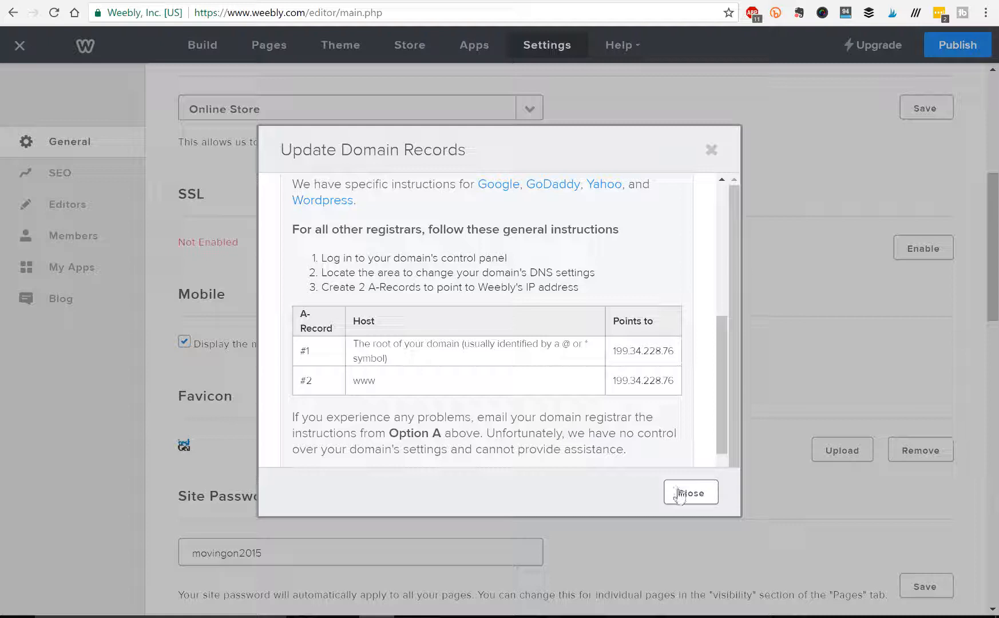
# Close the Update Domain Records dialog, returning to General settings with SSL still not enabled
pyautogui.click(690, 492)
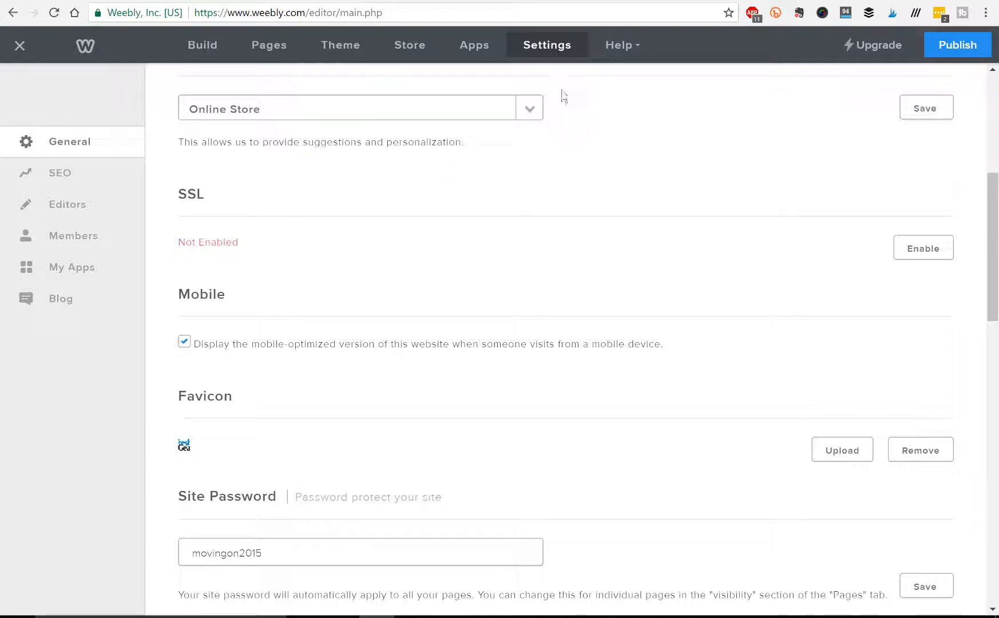
pyautogui.moveTo(473, 126)
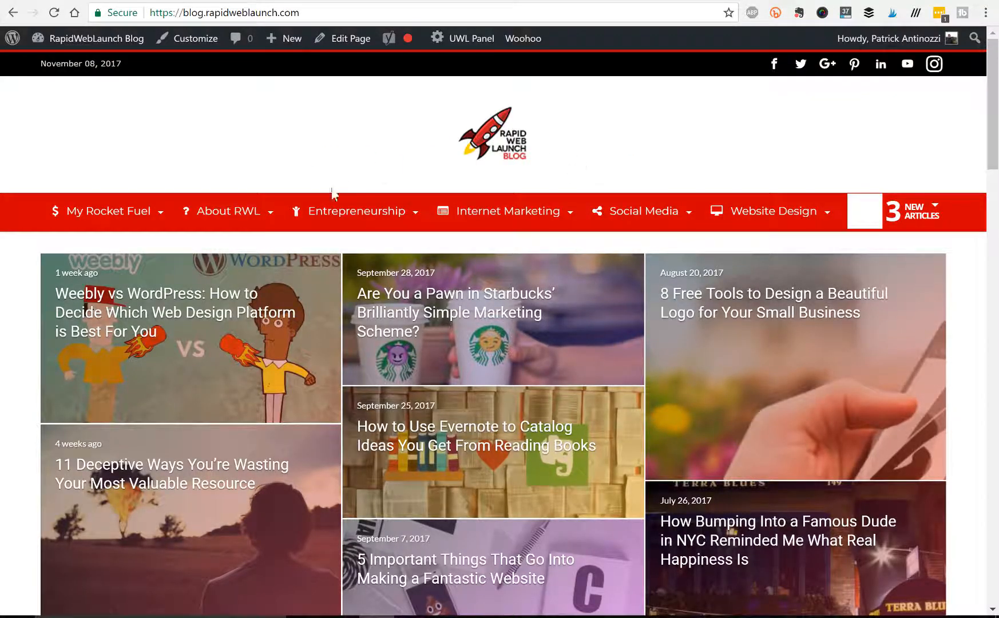
pyautogui.moveTo(134, 25)
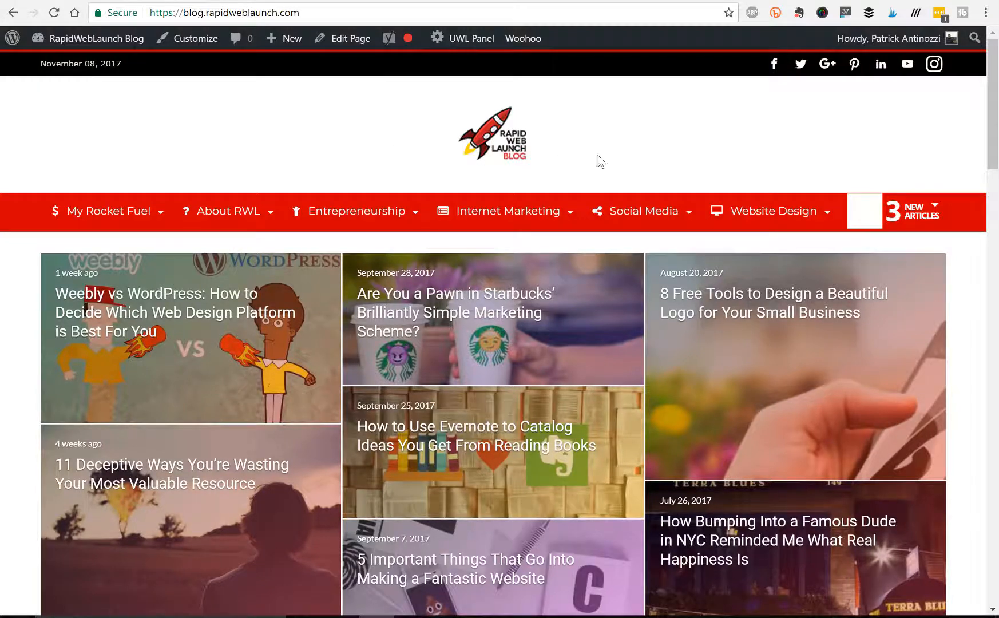
pyautogui.moveTo(452, 104)
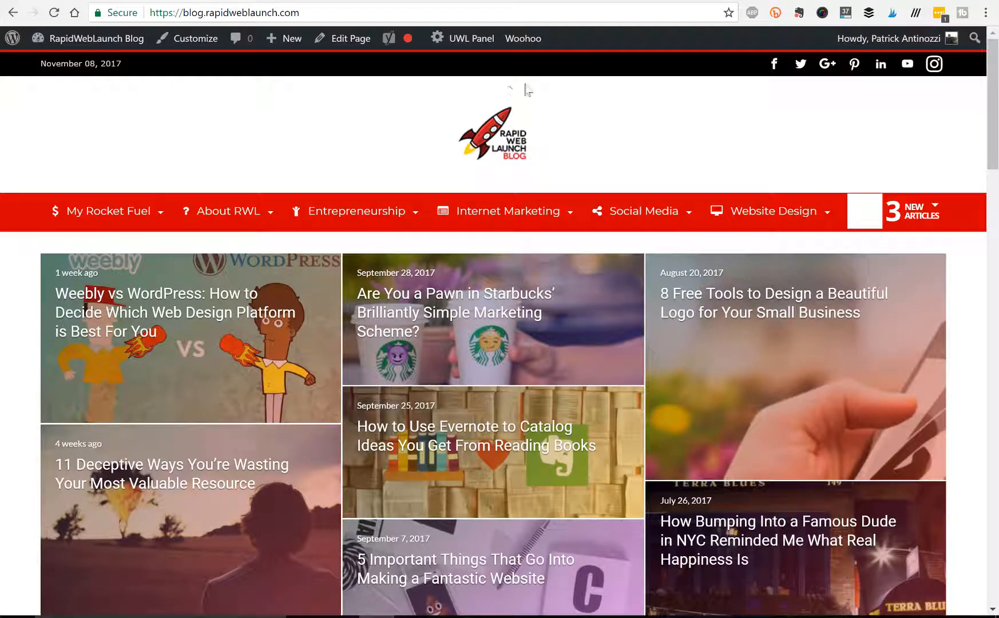
pyautogui.moveTo(337, 109)
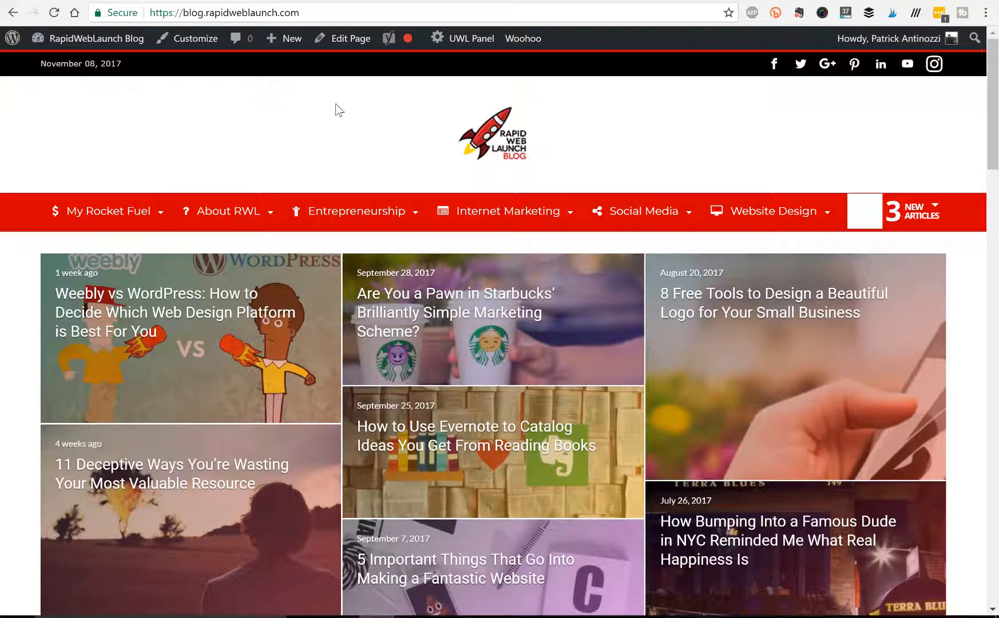
pyautogui.moveTo(580, 83)
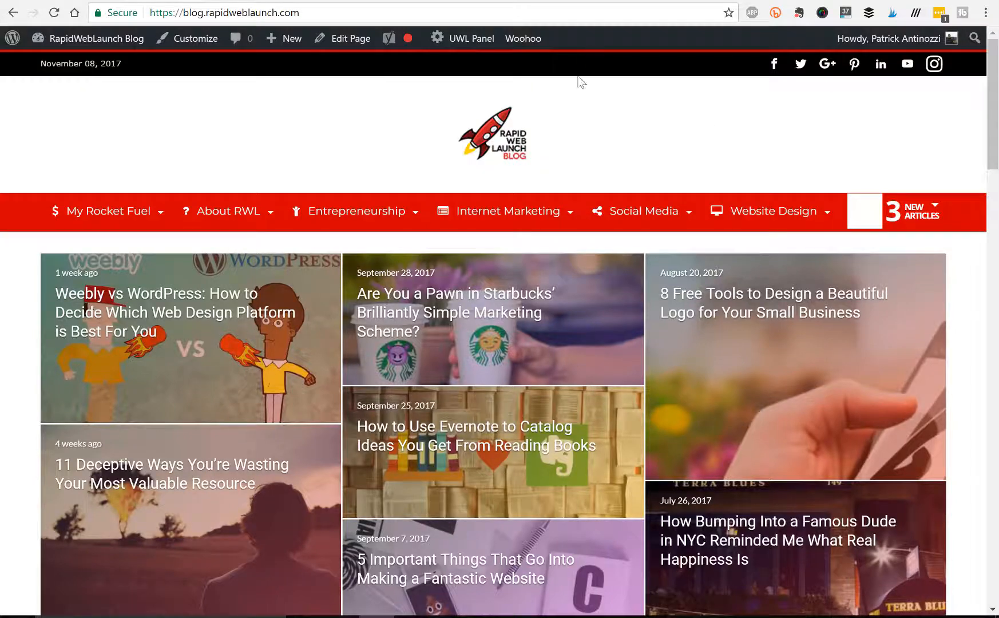